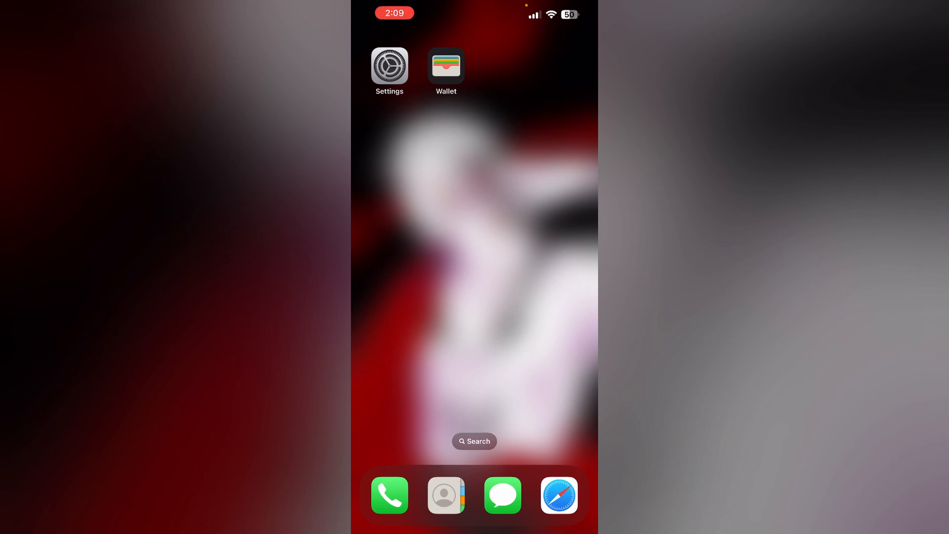
Bring up Wallet's Add to Wallet choices: debit or credit card, transit card, and ID.
click(446, 65)
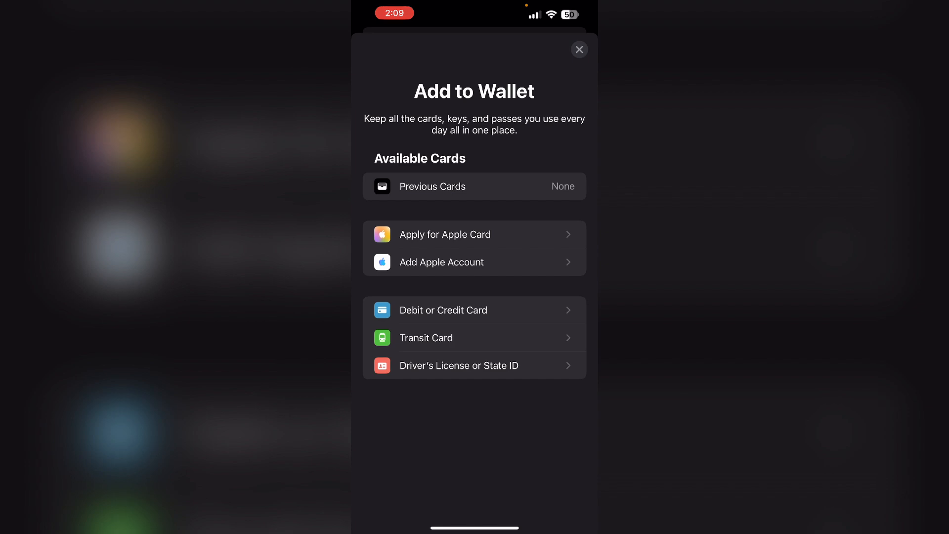
Browse the Transit Card list down to Japan's ICOCA, PASMO and Suica, then return to the Home Screen.
click(427, 338)
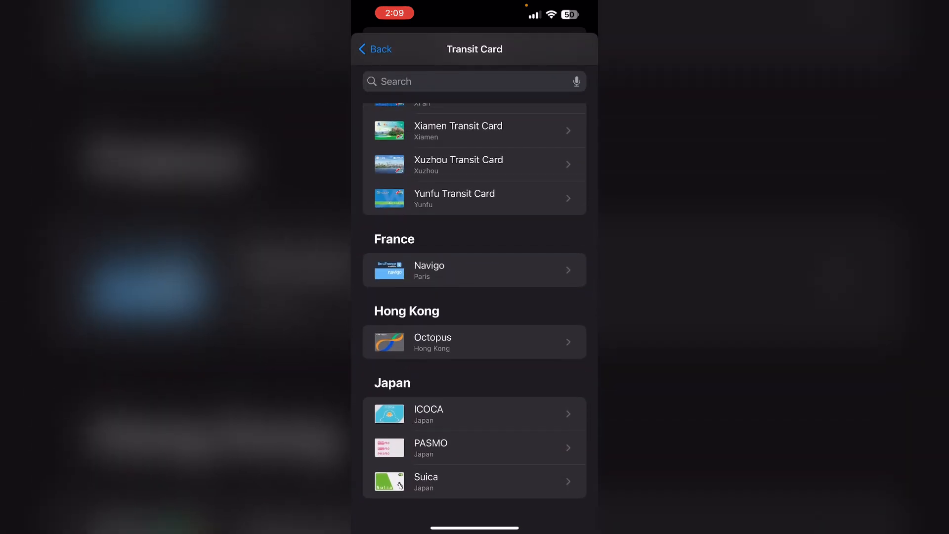
scroll(up, 3)
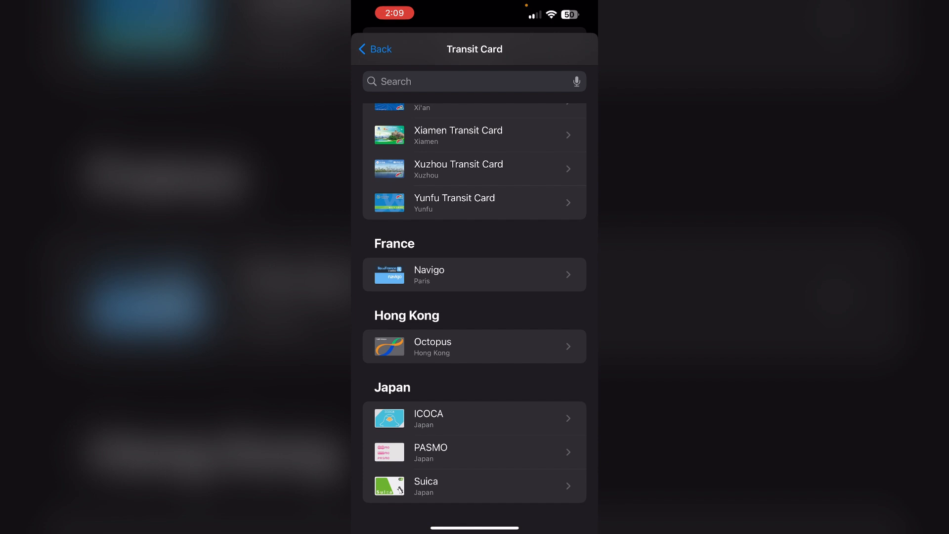
key(home)
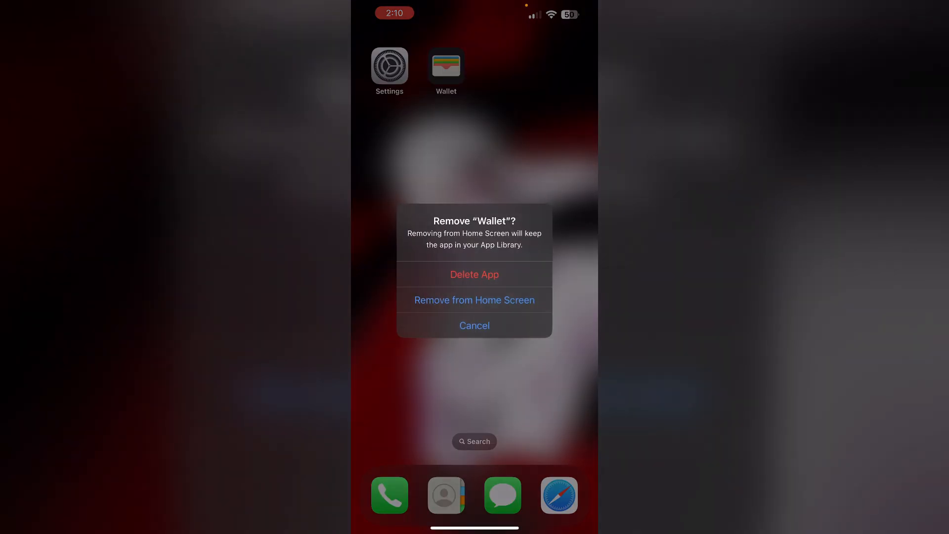
click(474, 325)
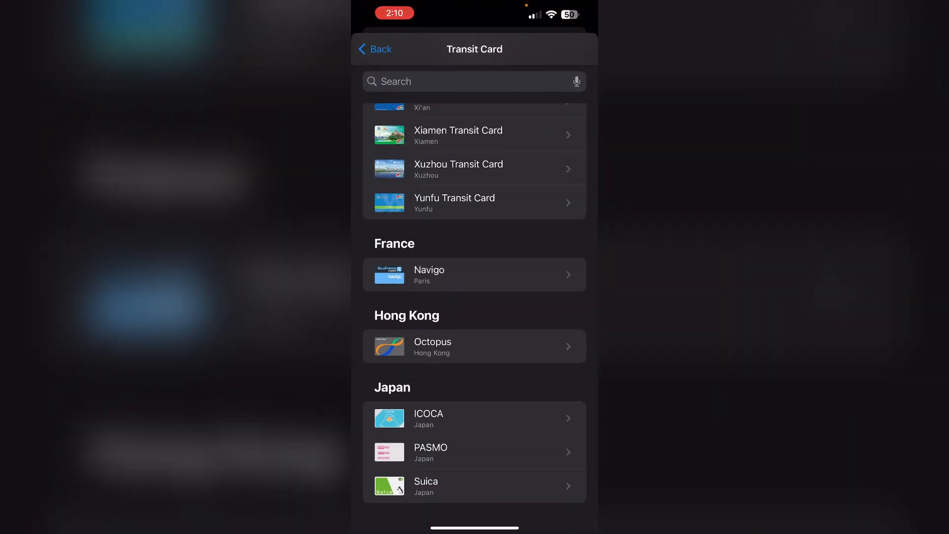
Choose ICOCA under Japan and continue to its Select Amount screen with a ¥0 balance.
click(475, 418)
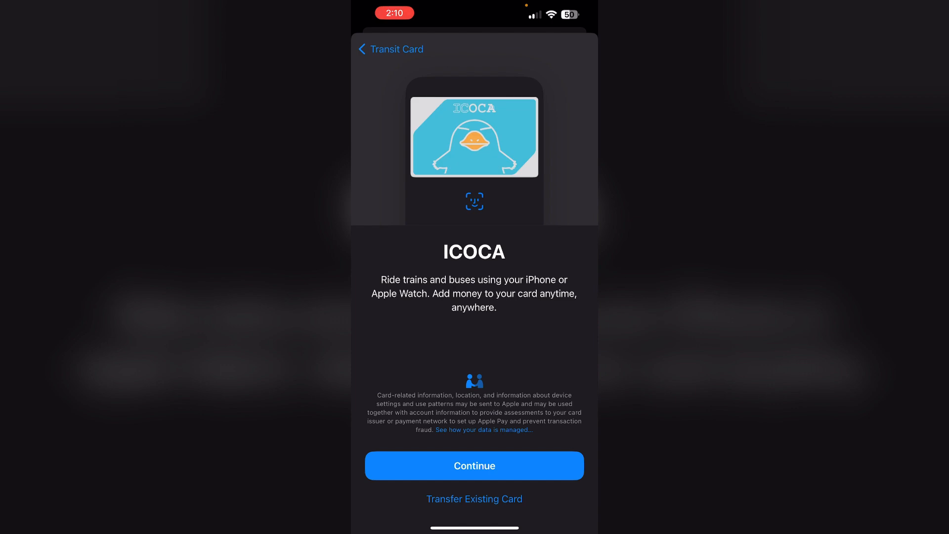
click(473, 466)
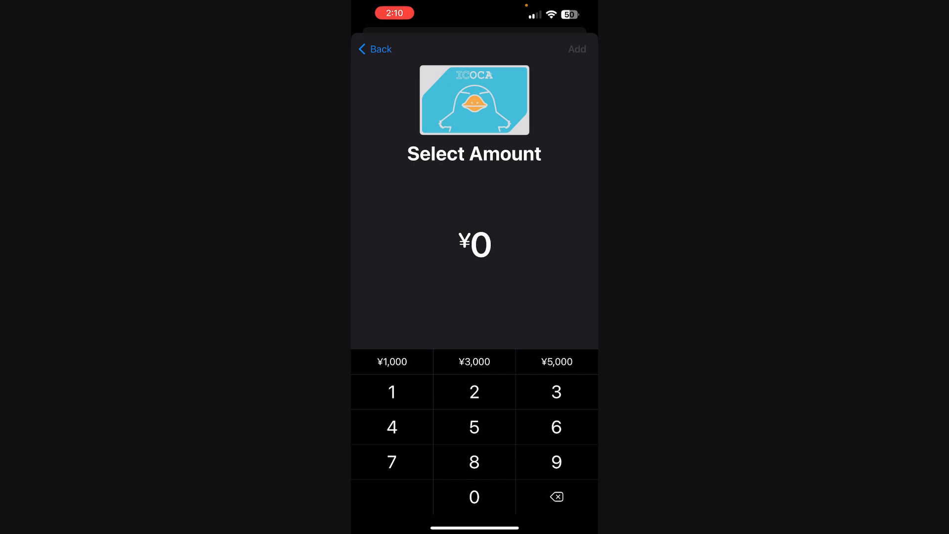